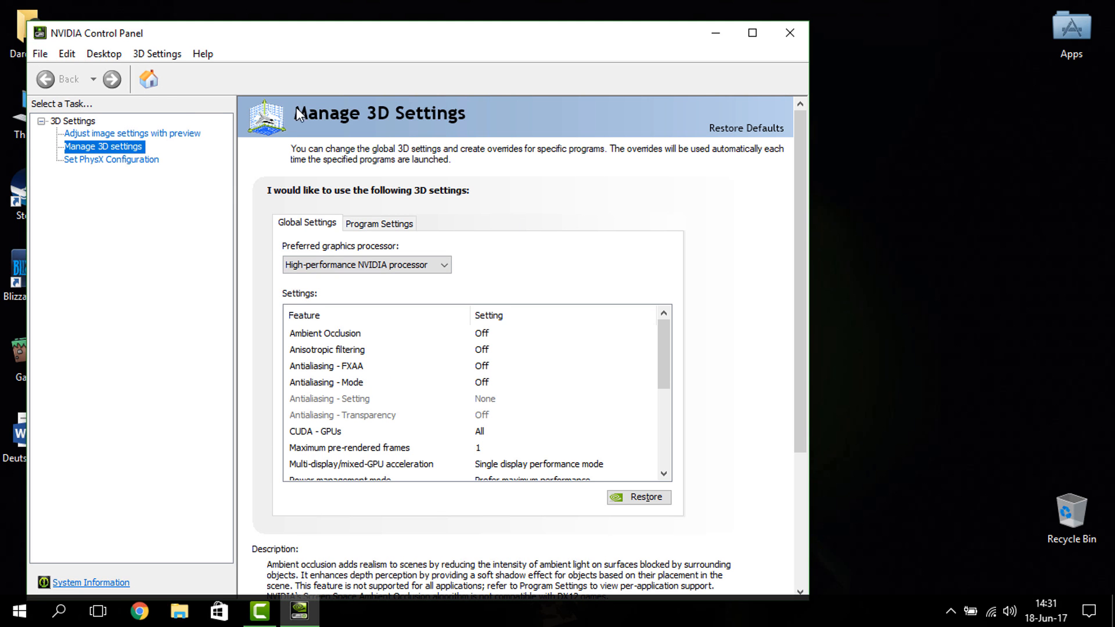
# - Switch to the 'Adjust image settings with preview' page from the task tree
pyautogui.click(132, 132)
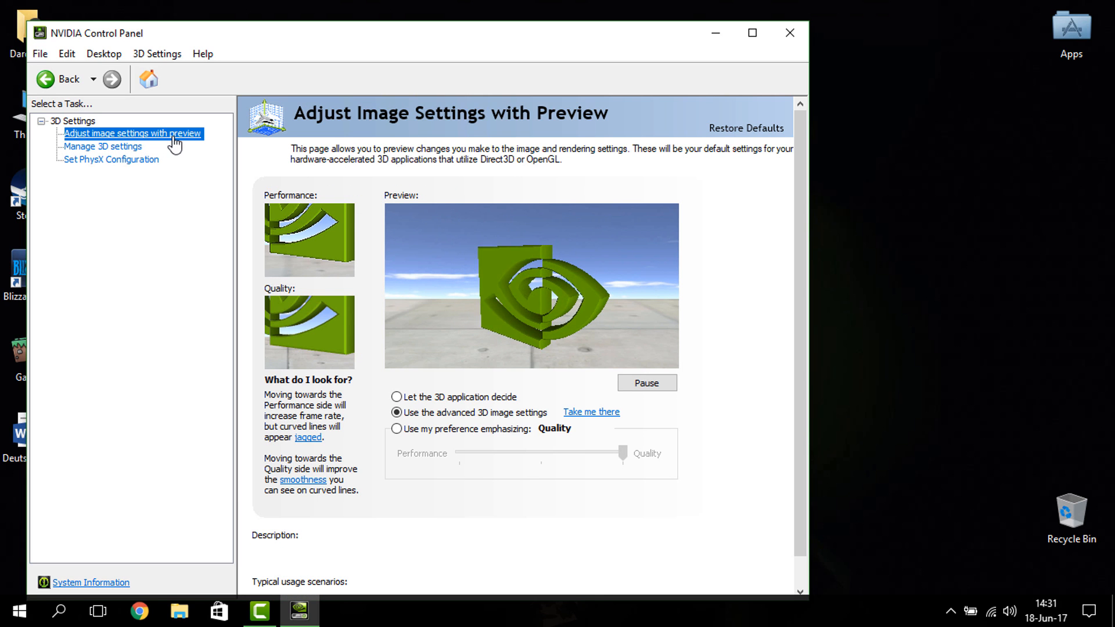
# - Return to the Manage 3D Settings page showing the Global Settings feature list
pyautogui.click(397, 413)
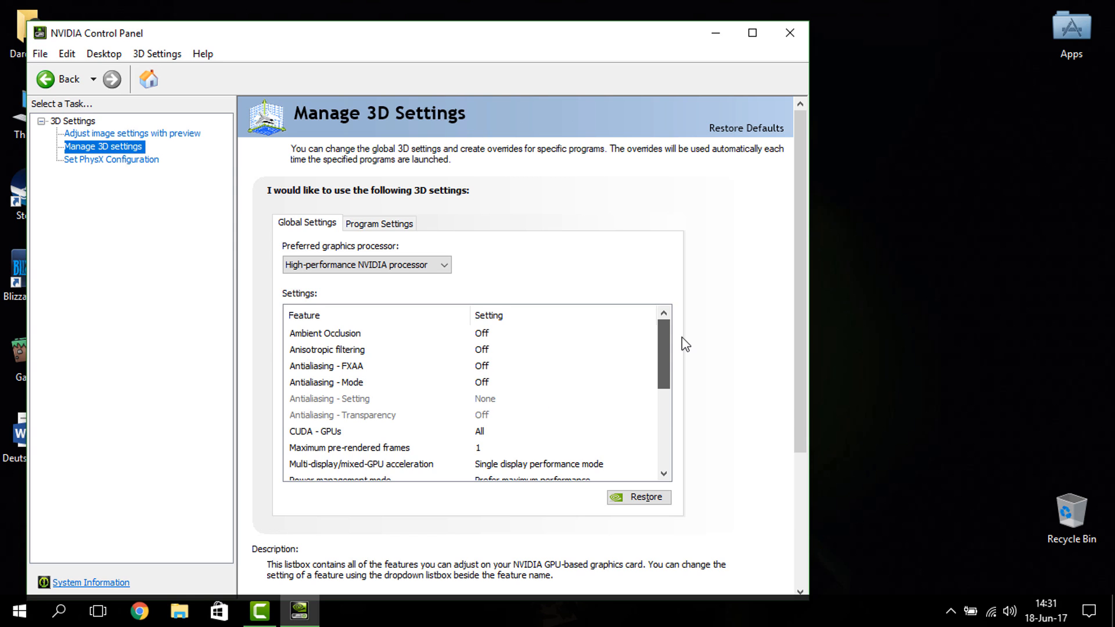
pyautogui.scroll(-3)
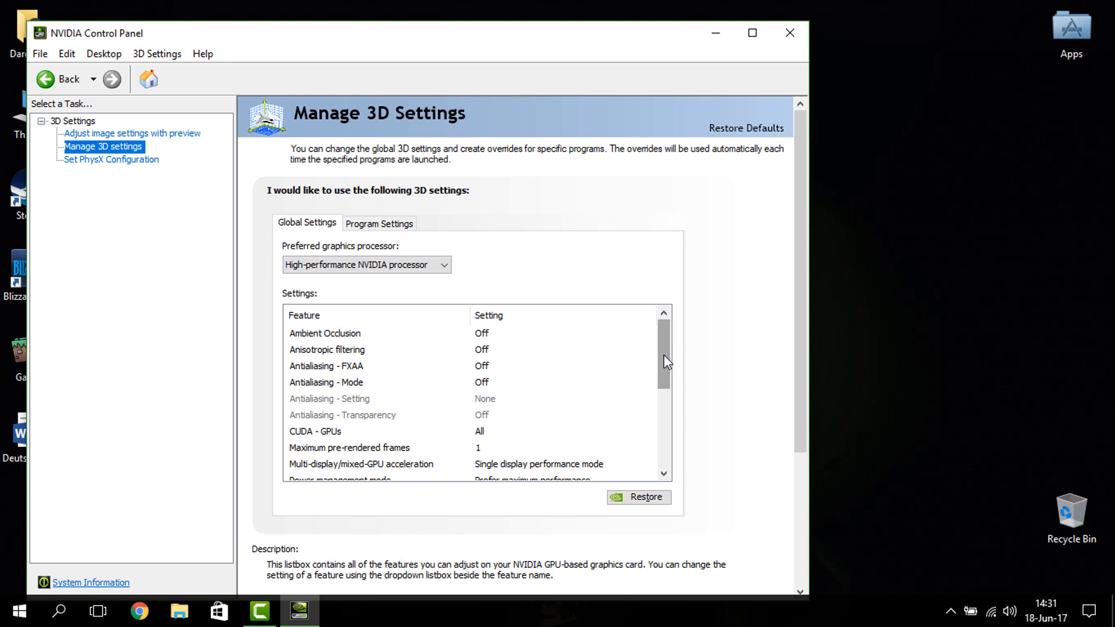
pyautogui.scroll(-3)
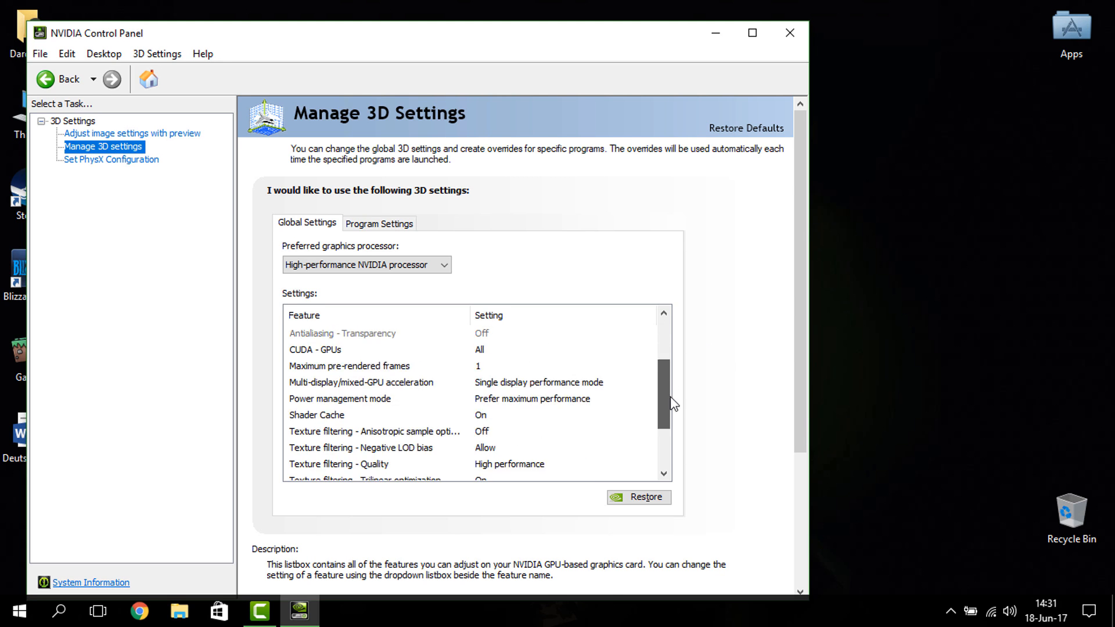
pyautogui.scroll(-3)
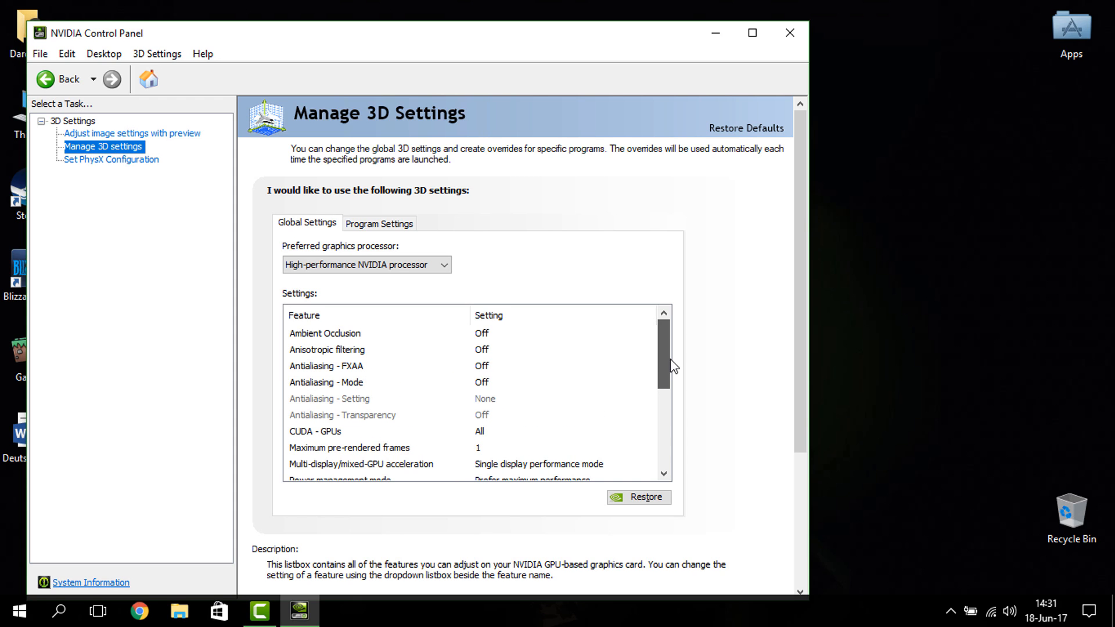
pyautogui.scroll(-3)
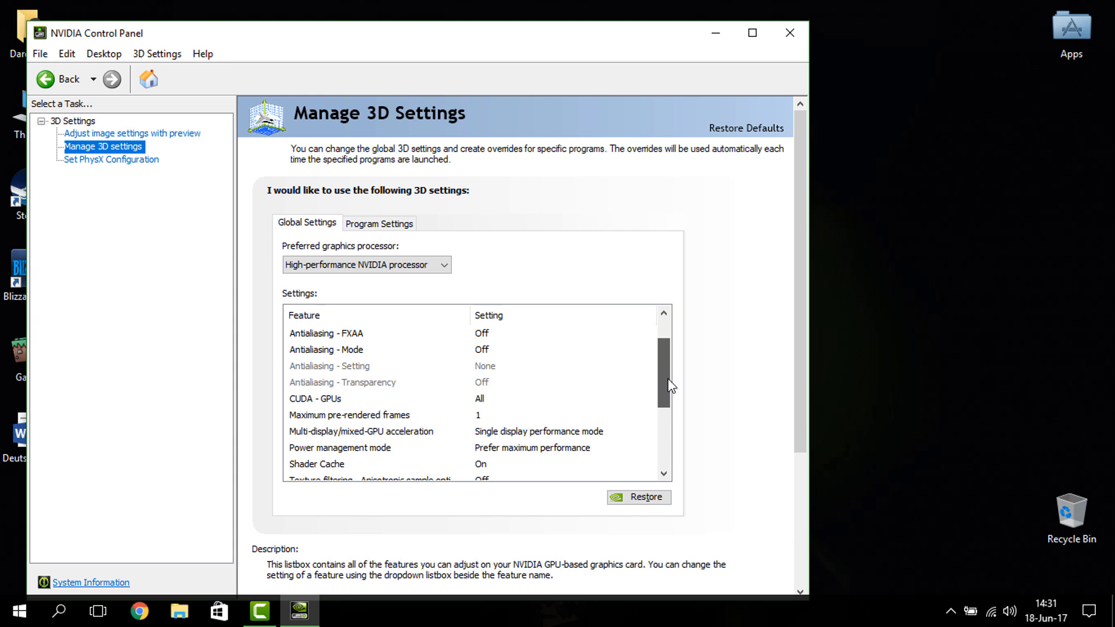
pyautogui.scroll(-3)
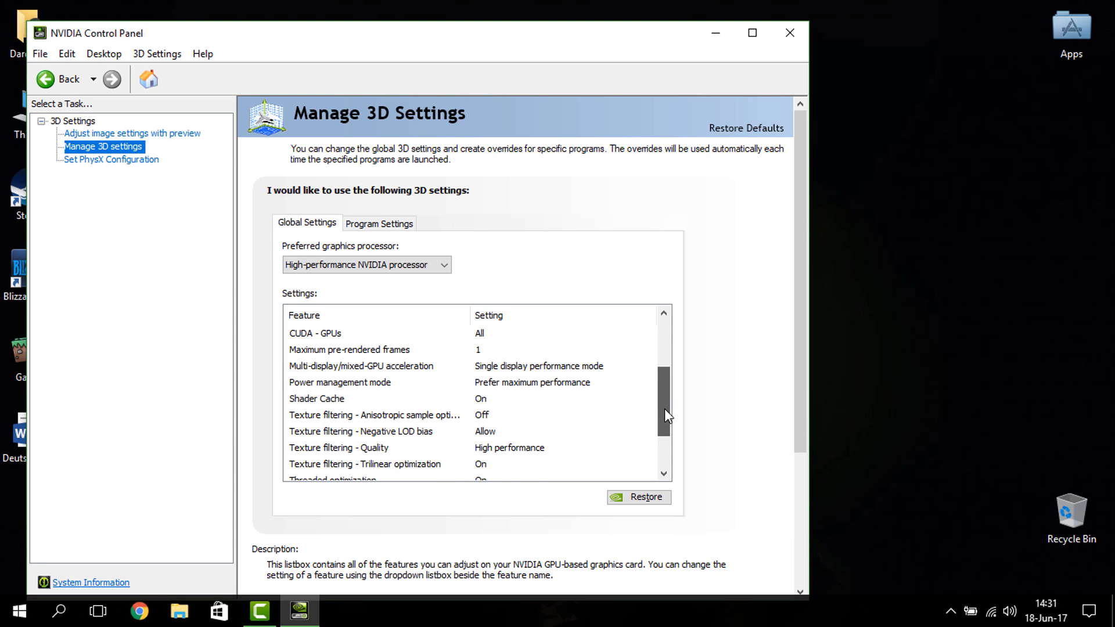